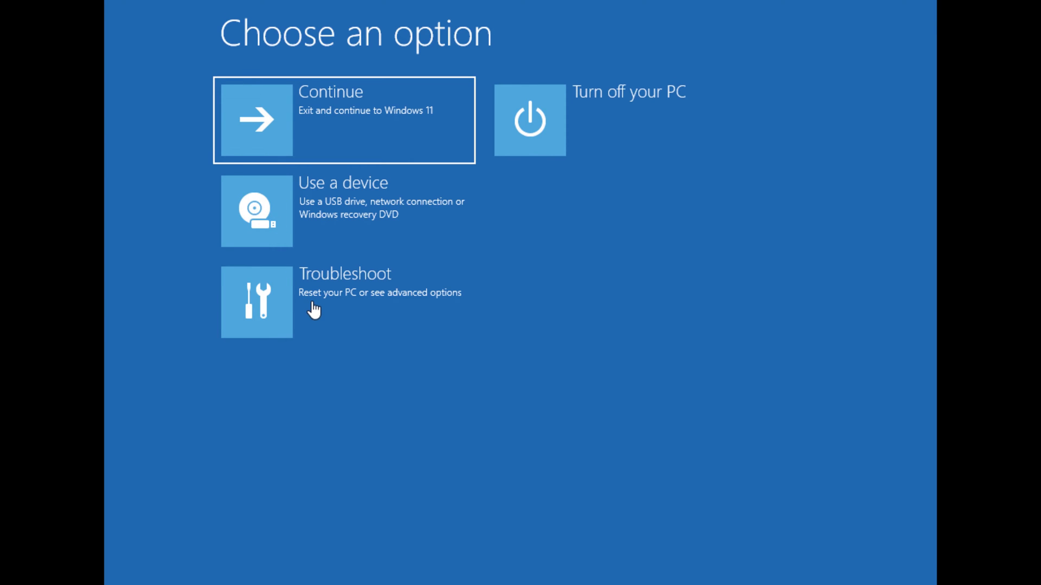
{"action": "mouse_move", "coordinate": [109, 368]}
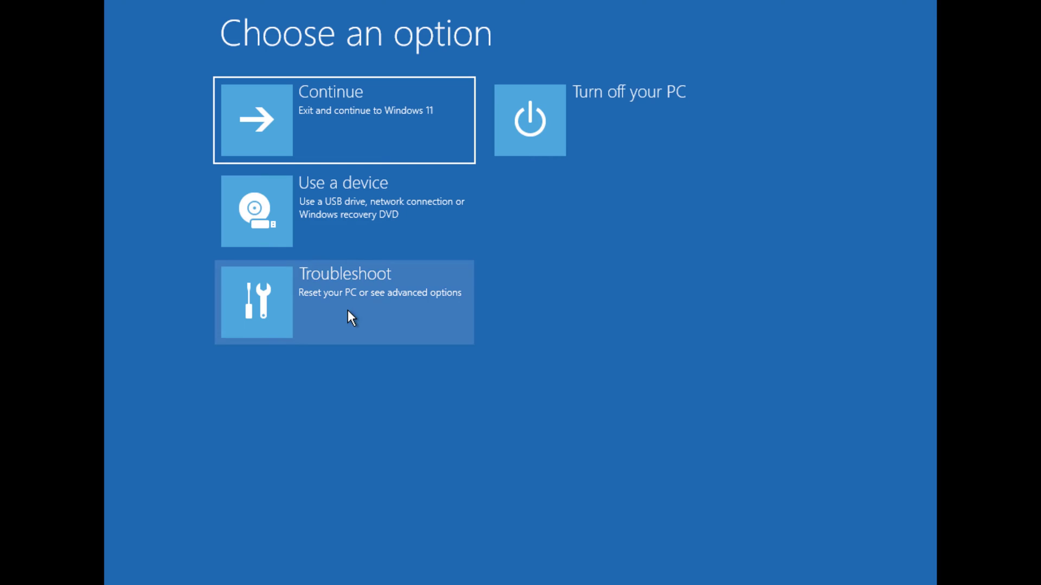
- Choose Troubleshoot from the Choose an option screen to reach Advanced options
{"action": "left_click", "coordinate": [344, 303]}
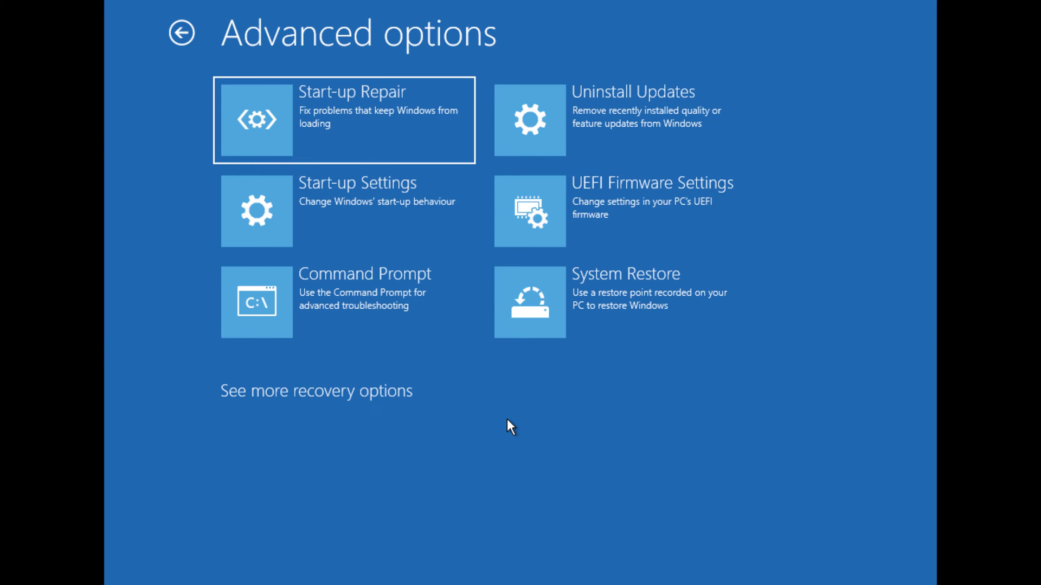
{"action": "mouse_move", "coordinate": [462, 216]}
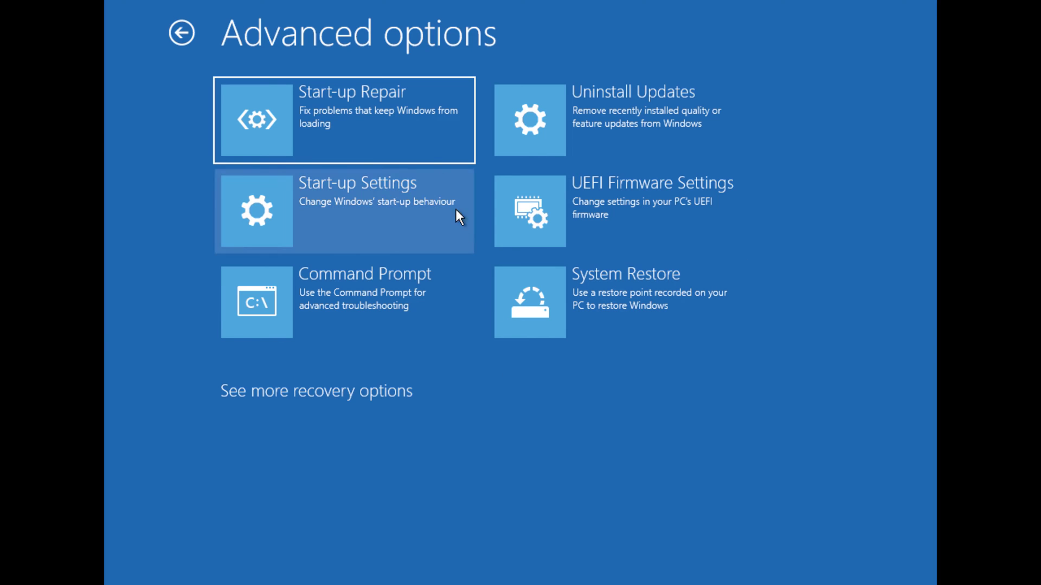
{"action": "mouse_move", "coordinate": [419, 140]}
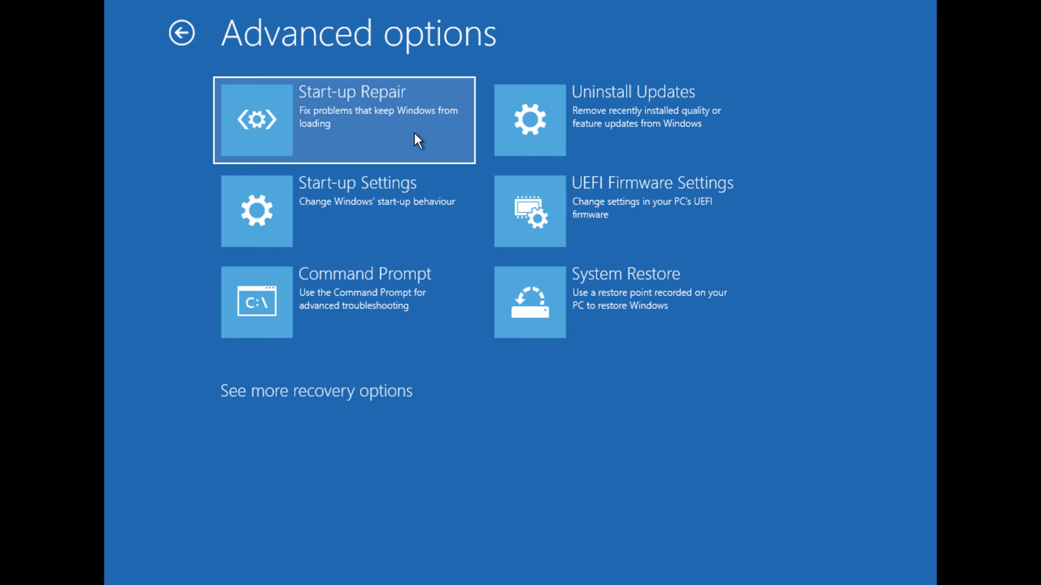
{"action": "mouse_move", "coordinate": [582, 113]}
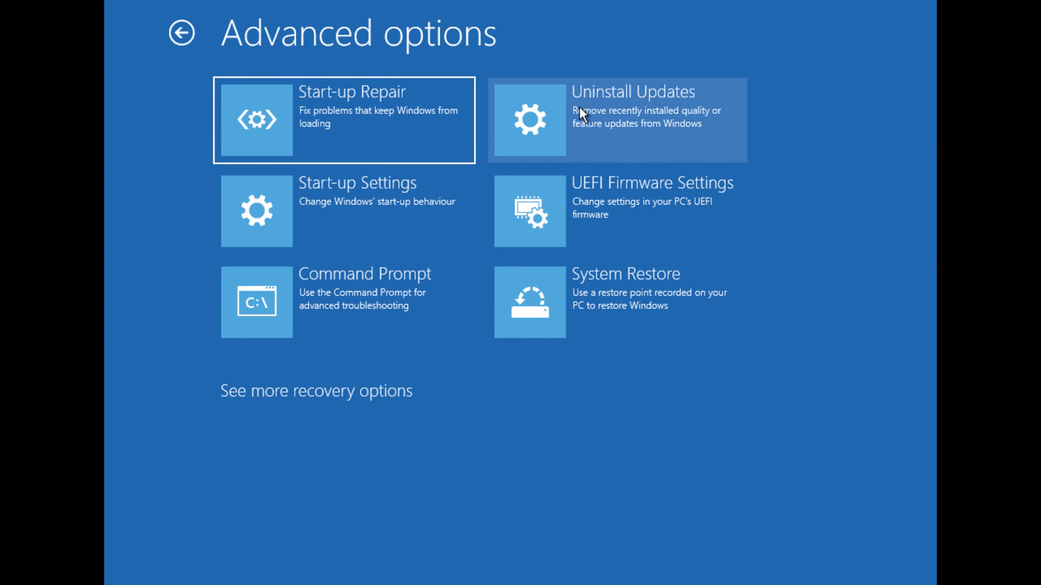
{"action": "mouse_move", "coordinate": [338, 237]}
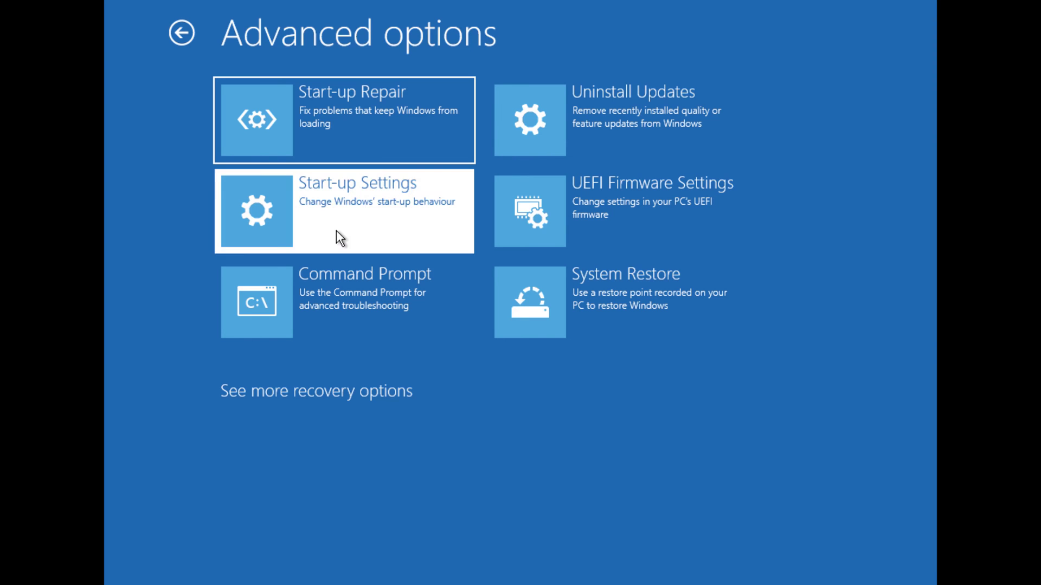
- Select Start-up Settings from the Advanced options list
{"action": "left_click", "coordinate": [343, 210]}
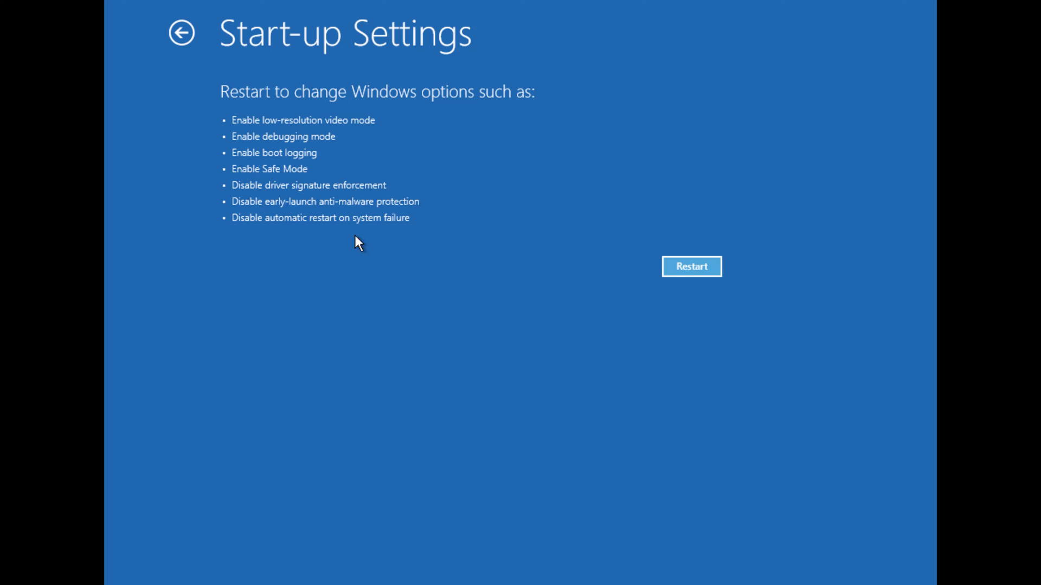
- Restart from Start-up Settings into the numbered boot menu listing Safe Mode options
{"action": "left_click", "coordinate": [691, 267]}
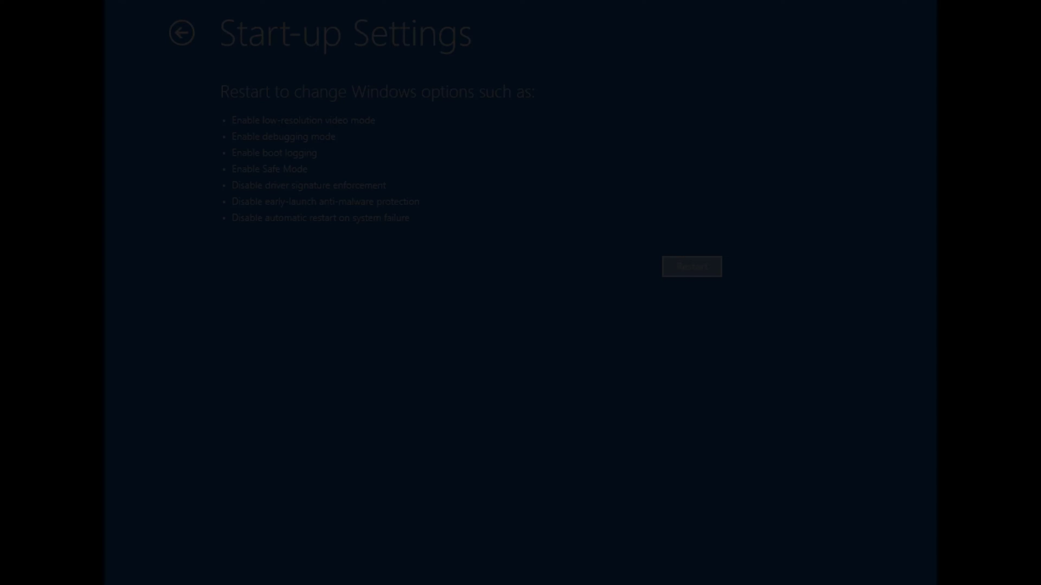
{"action": "left_click", "coordinate": [691, 266]}
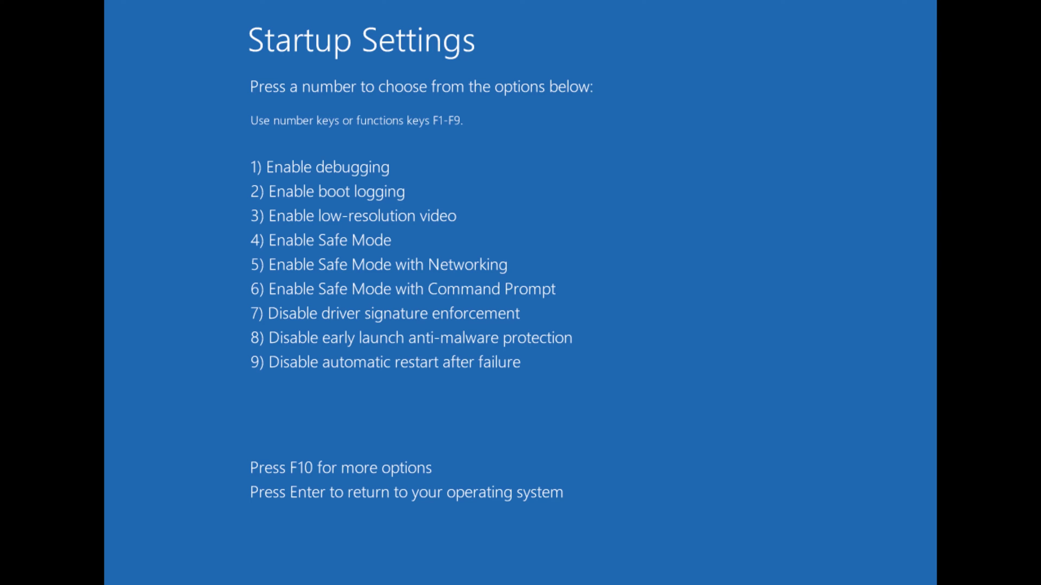